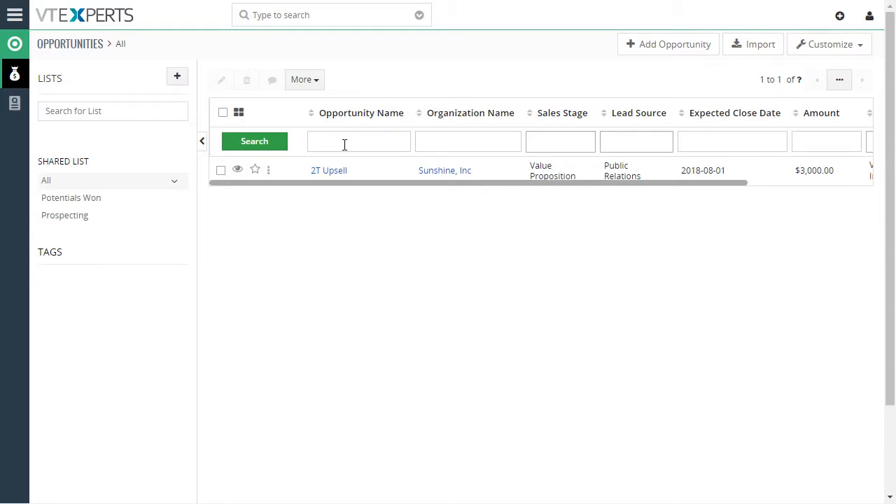
# - Open the 2T Upsell opportunity record from the Opportunities list
pyautogui.click(329, 171)
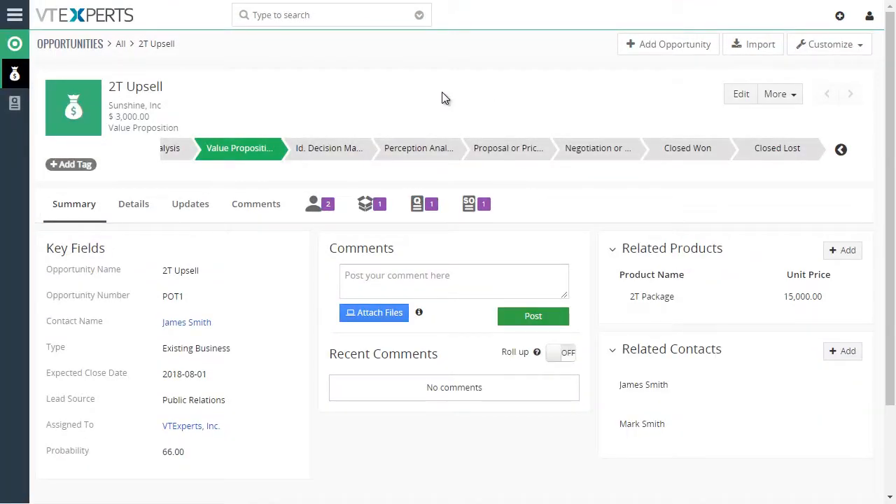
pyautogui.moveTo(417, 148)
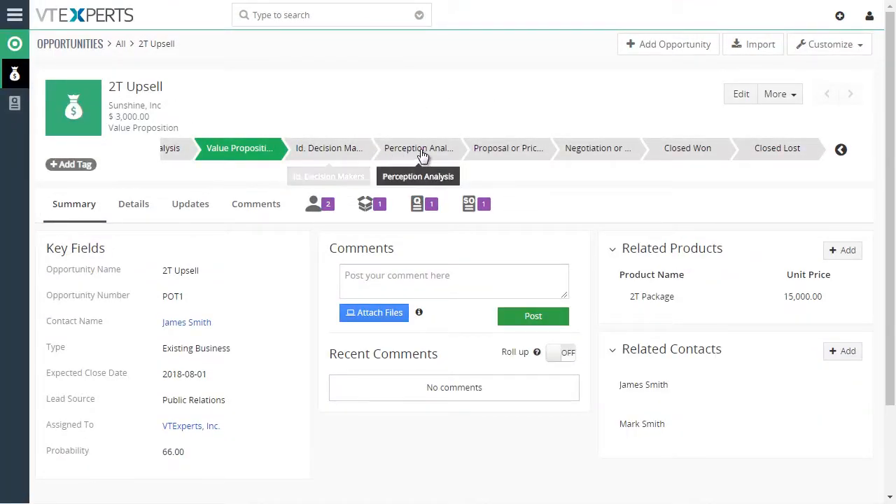
pyautogui.moveTo(330, 95)
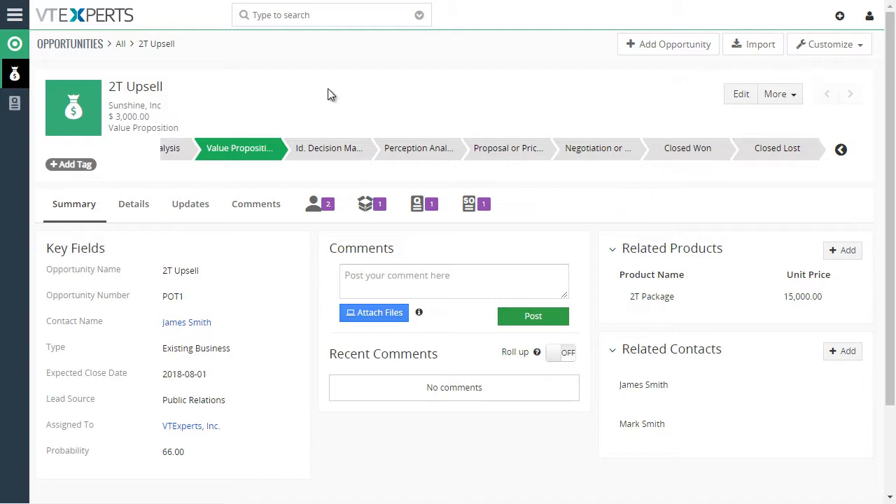
pyautogui.moveTo(418, 149)
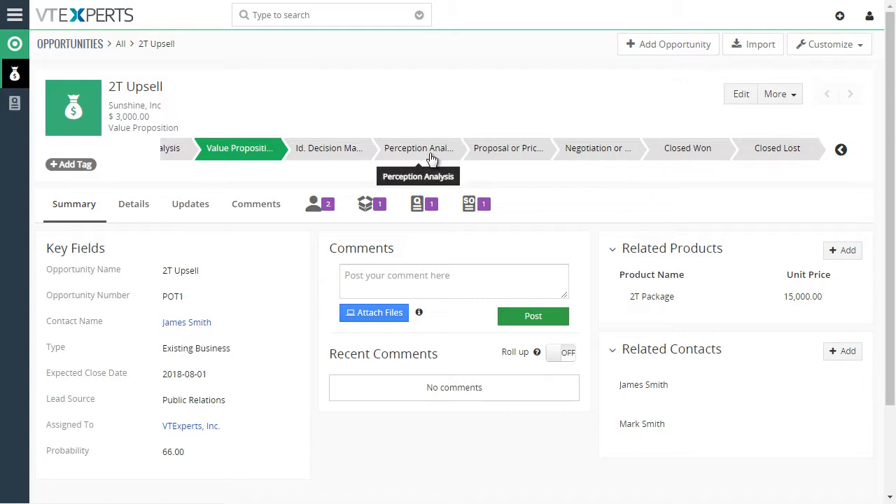
pyautogui.moveTo(255, 204)
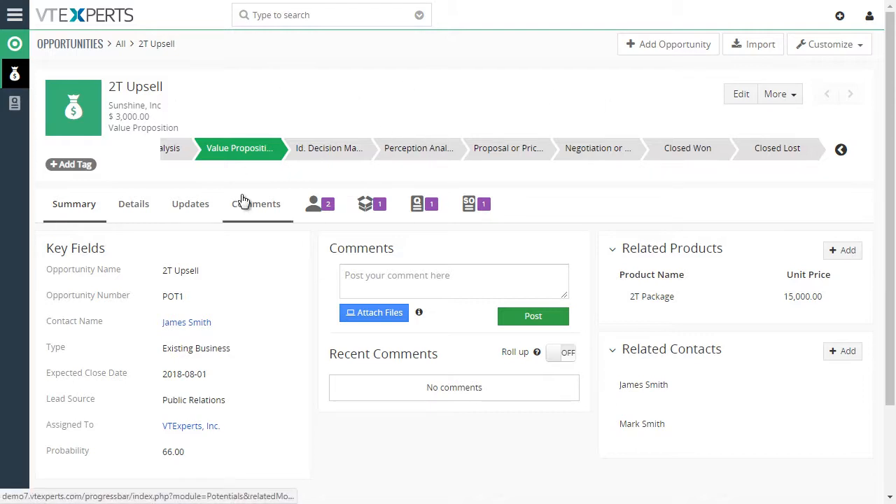
pyautogui.moveTo(362, 226)
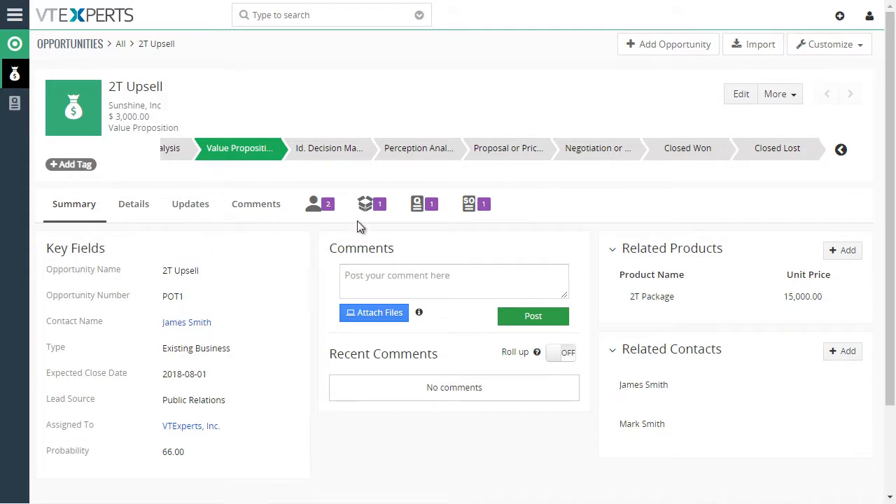
pyautogui.moveTo(271, 135)
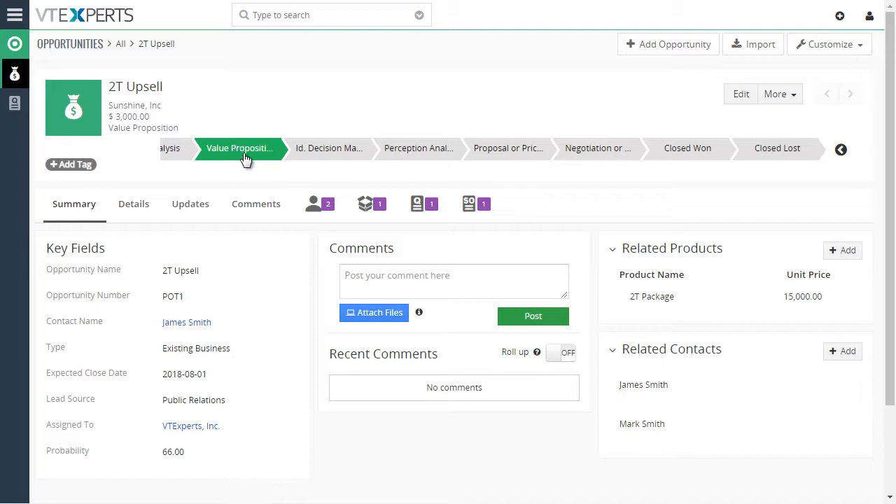
pyautogui.moveTo(329, 149)
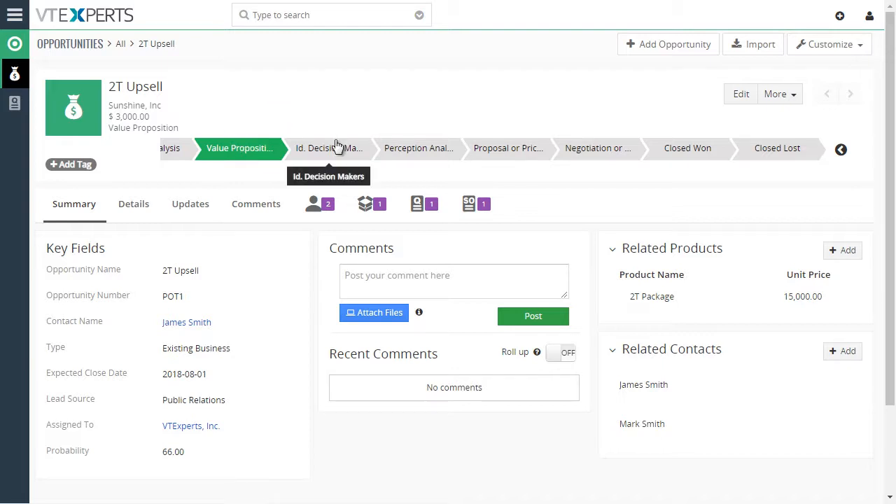
# - Advance the sales stage through Id. Decision Makers and Perception Analysis to Proposal or Price Quote
pyautogui.click(327, 149)
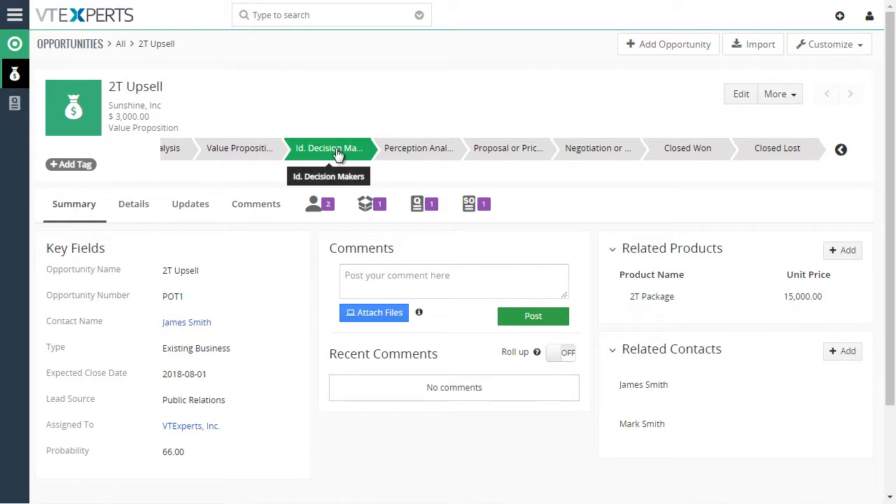
pyautogui.click(417, 148)
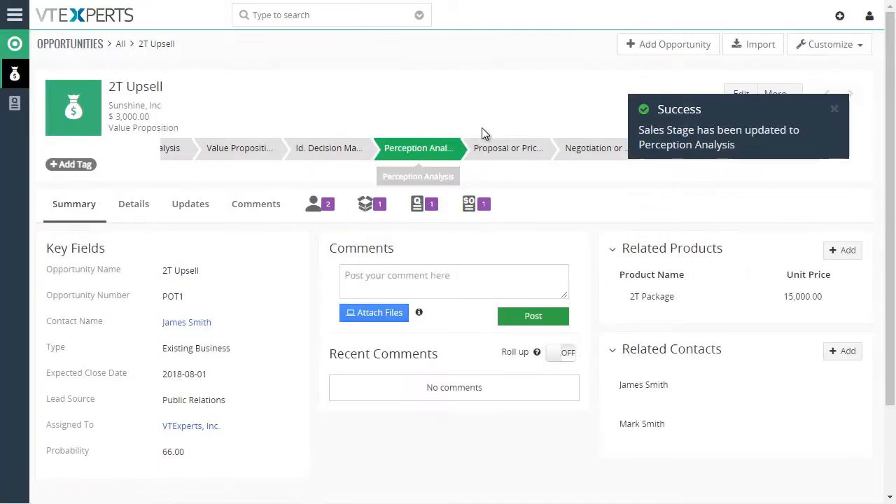
pyautogui.click(507, 149)
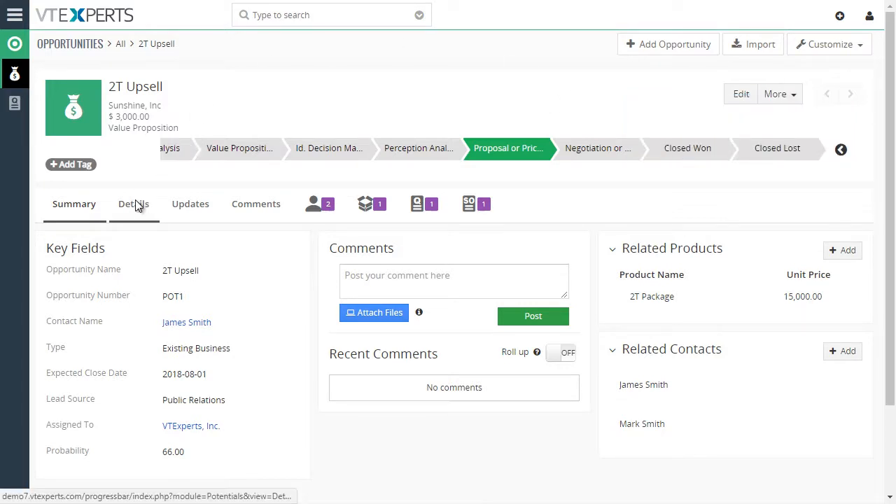
# - Show the opportunity's Details with Sales Stage reading Proposal or Price Quote and scroll the progress bar stages
pyautogui.click(133, 205)
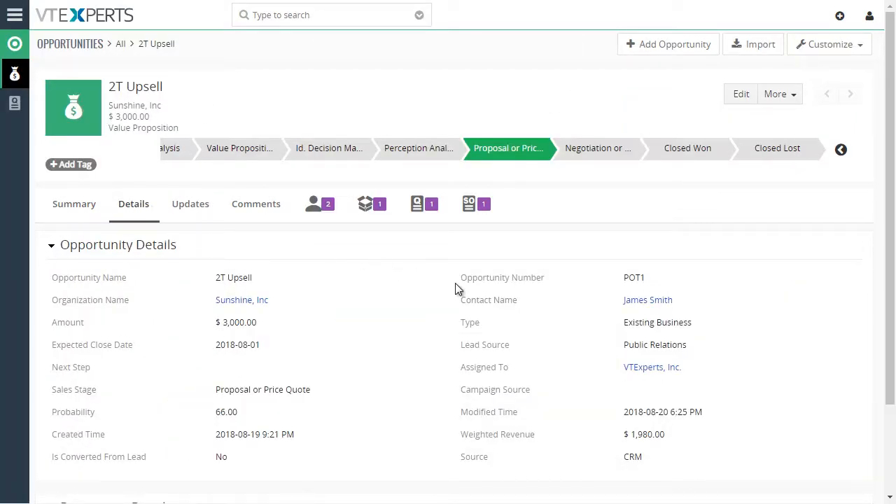
pyautogui.doubleClick(73, 389)
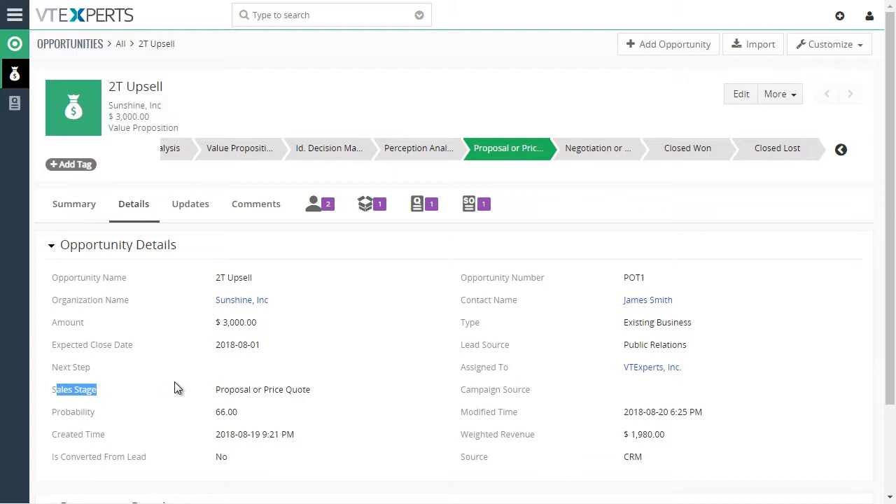
pyautogui.moveTo(364, 399)
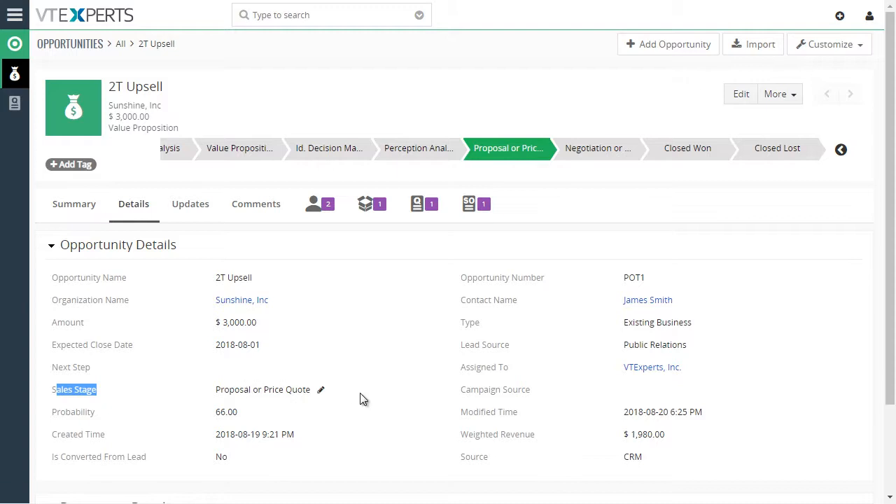
pyautogui.click(840, 148)
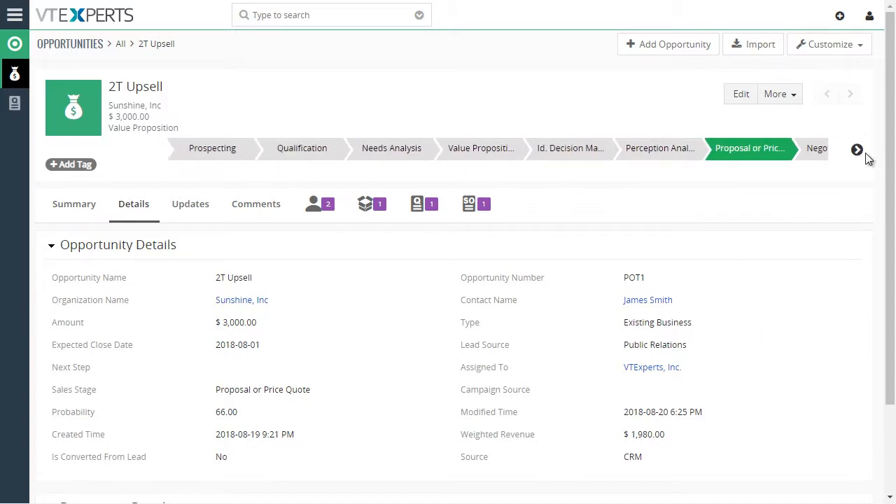
pyautogui.click(856, 149)
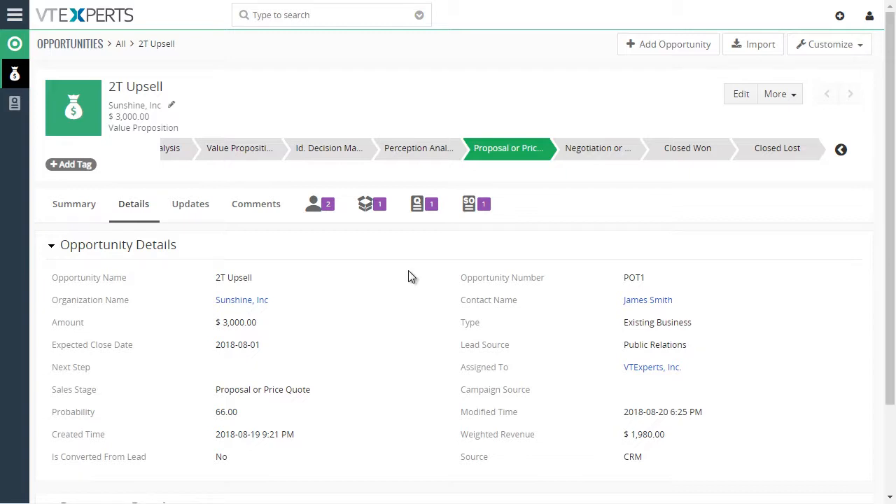
pyautogui.moveTo(320, 395)
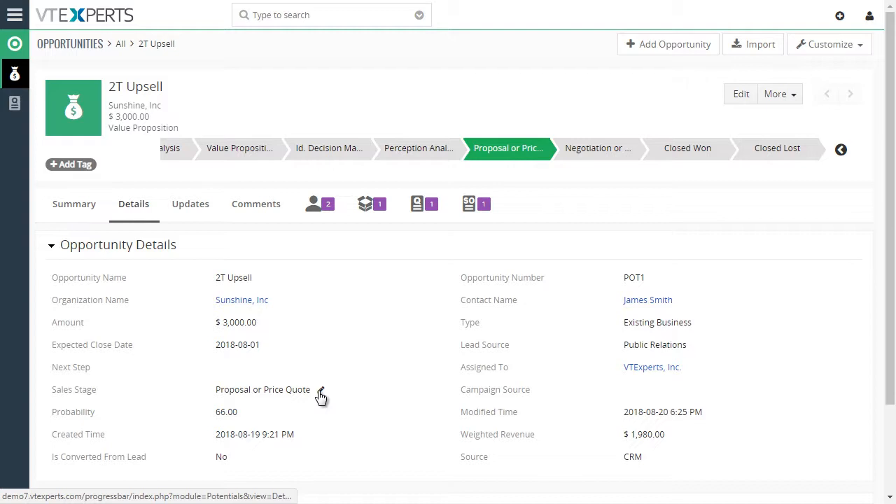
pyautogui.moveTo(327, 148)
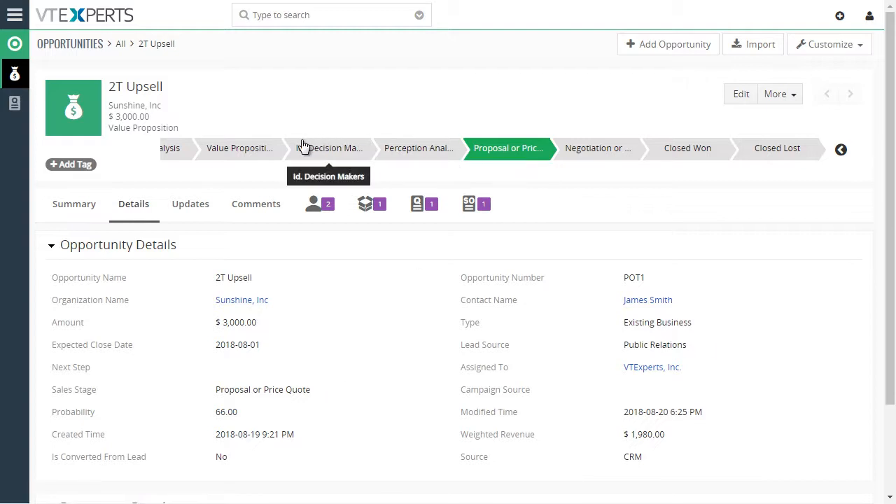
pyautogui.moveTo(16, 14)
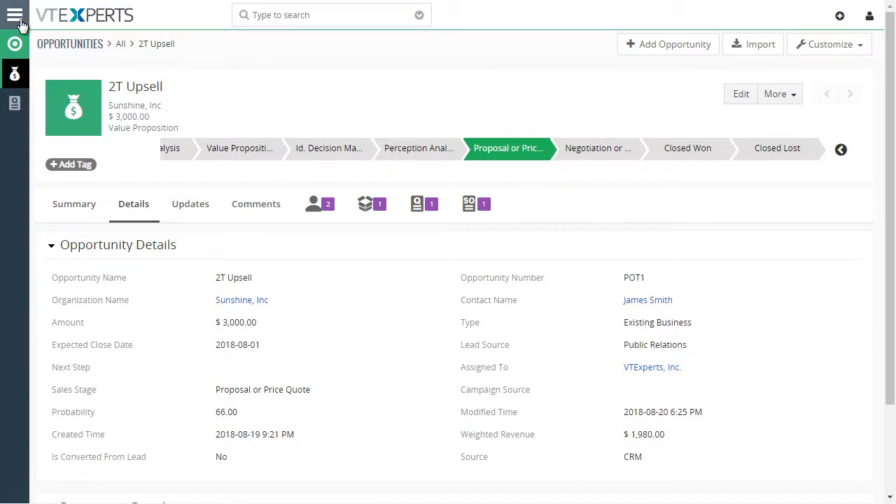
# - Navigate to the Quotes list and open the 2T Upsell quote for Sunshine, Inc
pyautogui.click(14, 14)
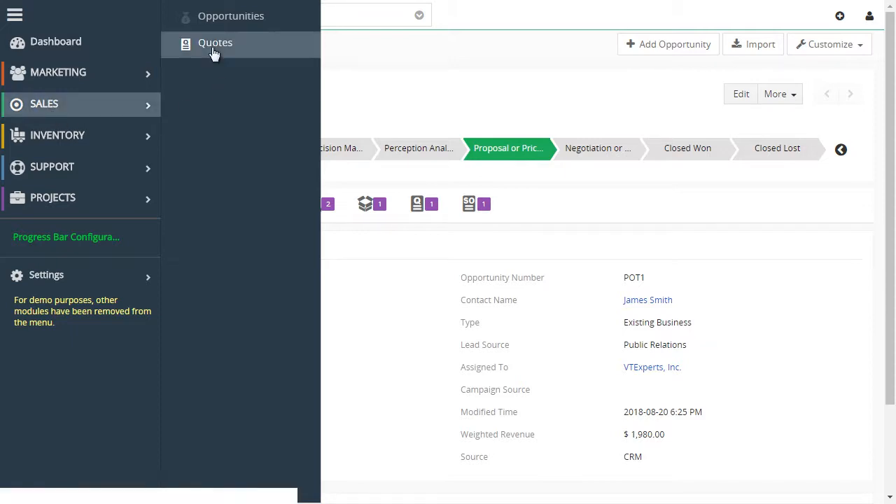
pyautogui.click(216, 42)
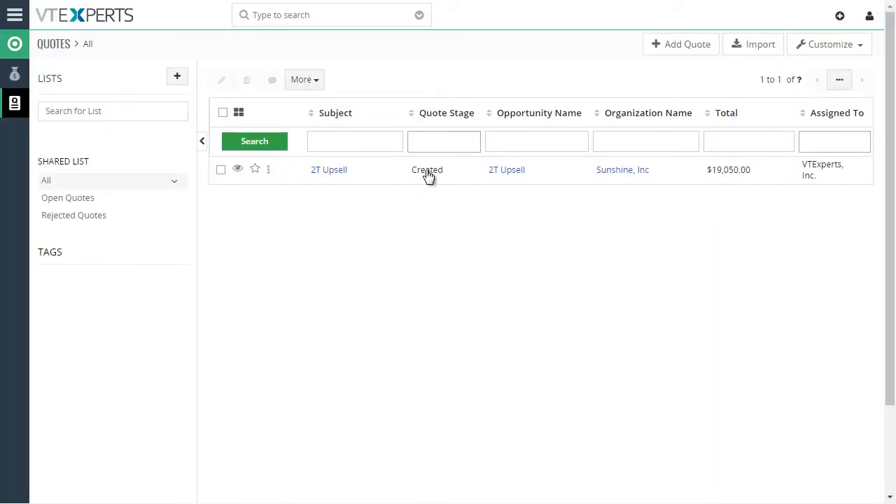
pyautogui.click(328, 169)
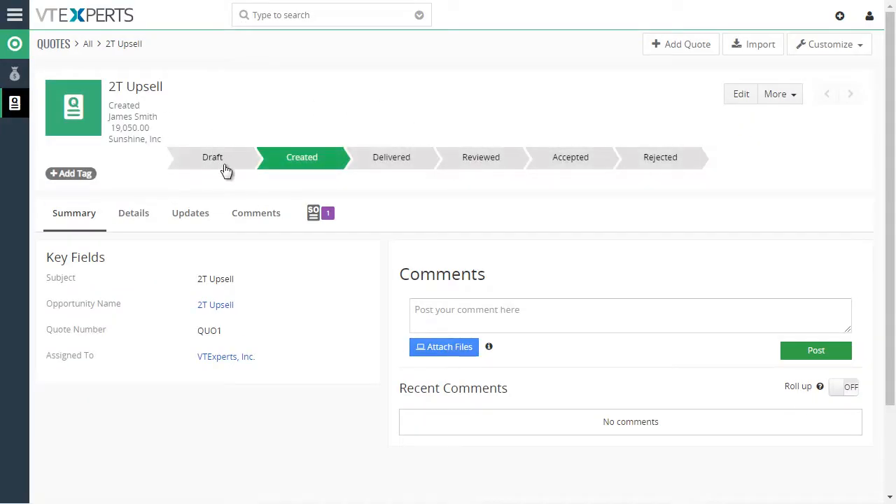
pyautogui.moveTo(467, 115)
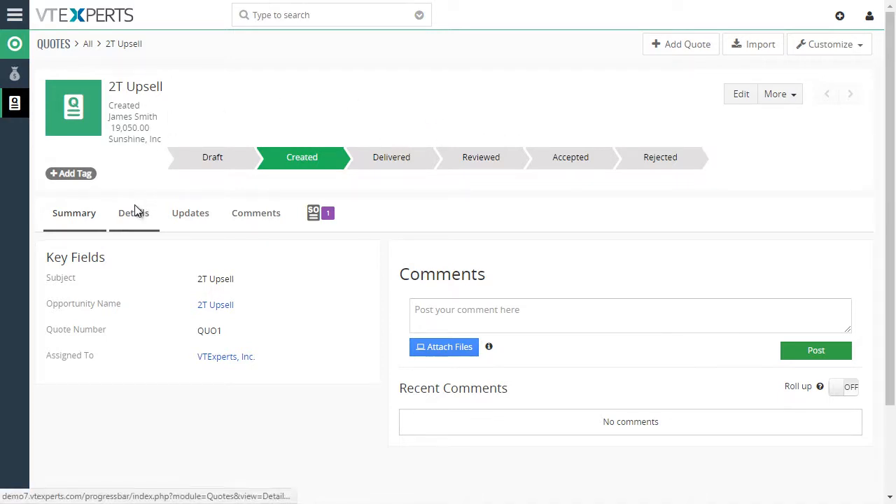
# - Show the quote's Details and set Quote Stage to Delivered, briefly Reviewed, then back to Delivered
pyautogui.click(133, 213)
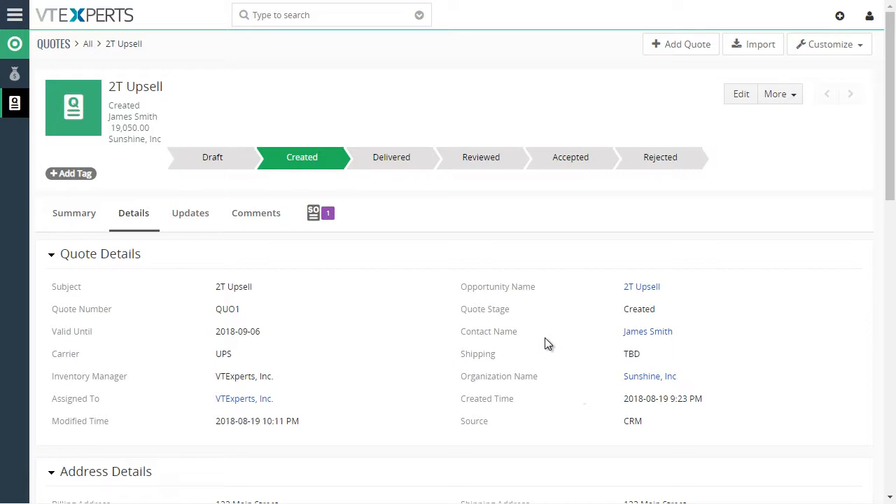
pyautogui.doubleClick(485, 309)
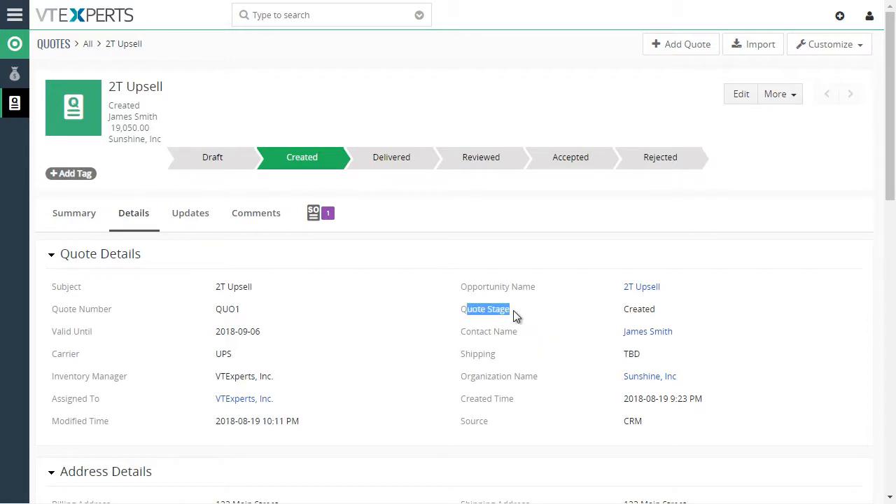
pyautogui.moveTo(392, 157)
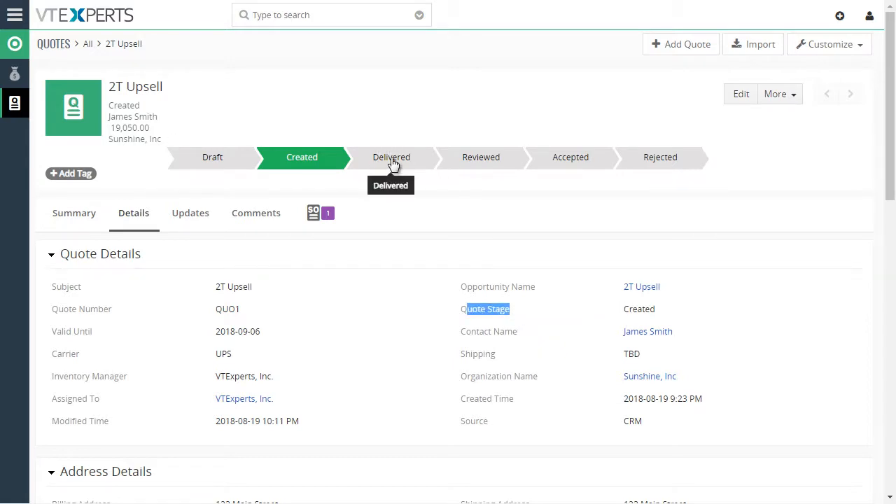
pyautogui.click(392, 157)
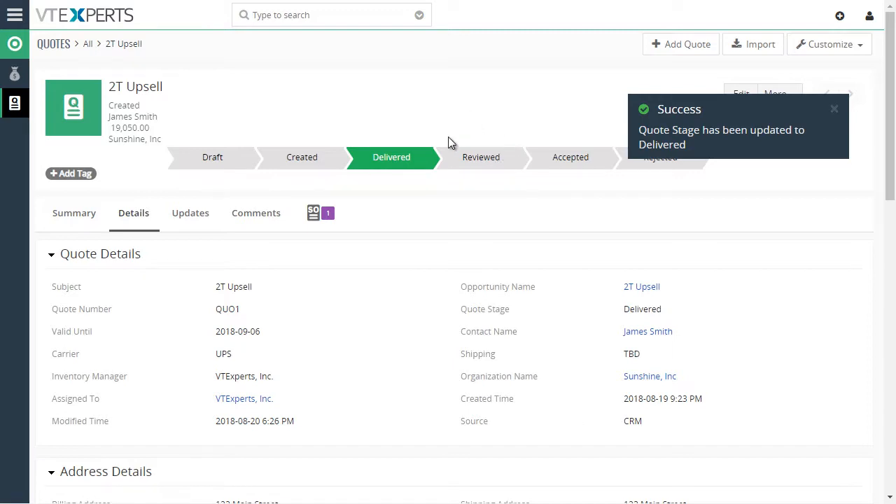
pyautogui.click(482, 157)
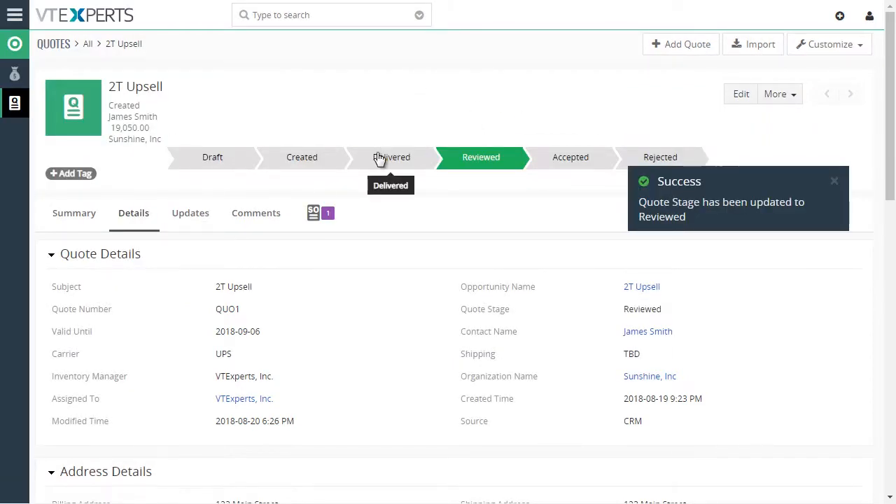
pyautogui.click(391, 157)
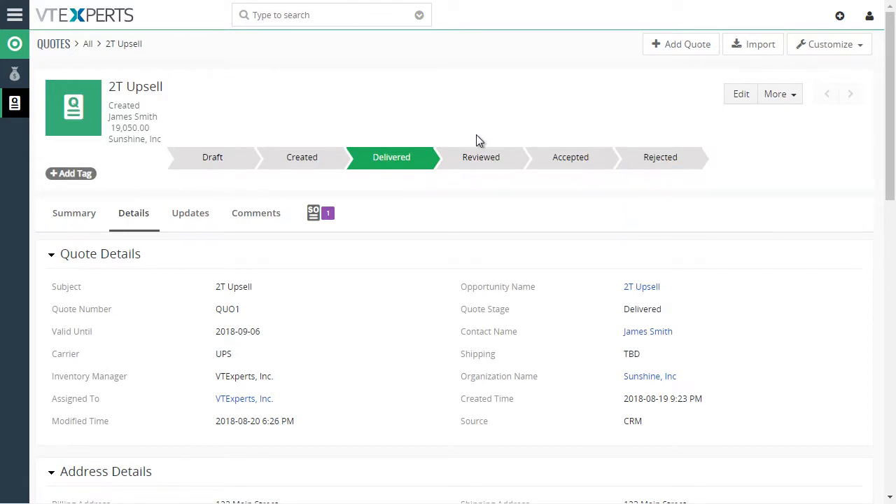
pyautogui.moveTo(143, 48)
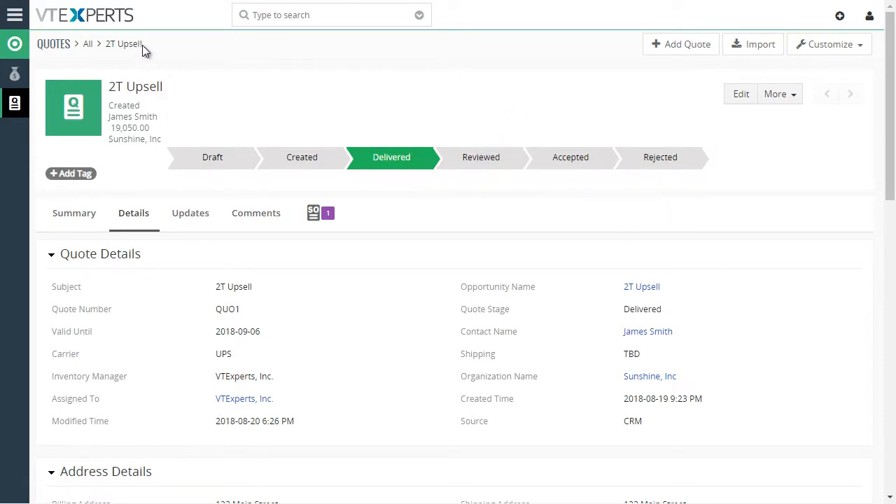
# - Open the Progress Bar settings page listing configured modules such as Quotes and Opportunities
pyautogui.click(14, 14)
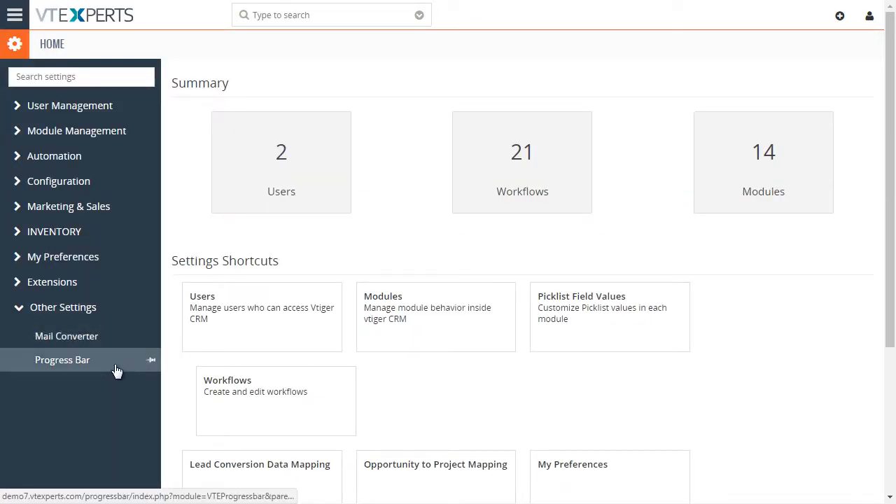
pyautogui.moveTo(73, 363)
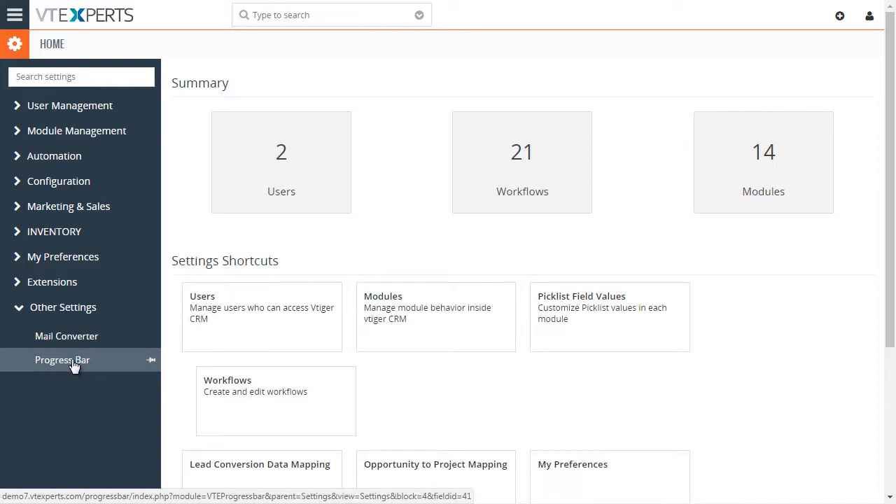
pyautogui.click(61, 360)
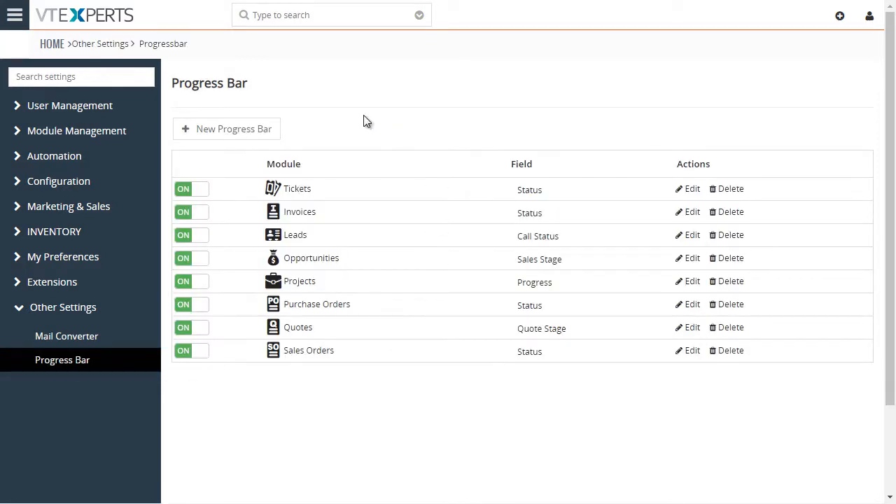
pyautogui.moveTo(490, 389)
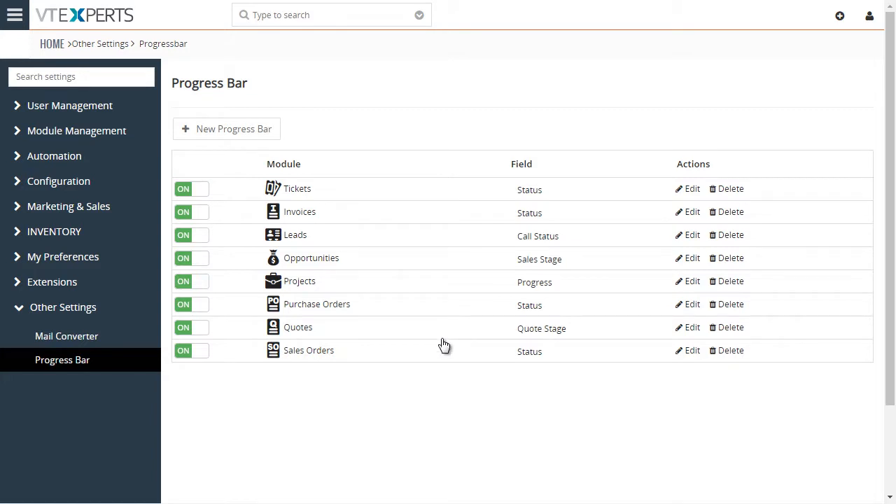
pyautogui.moveTo(289, 89)
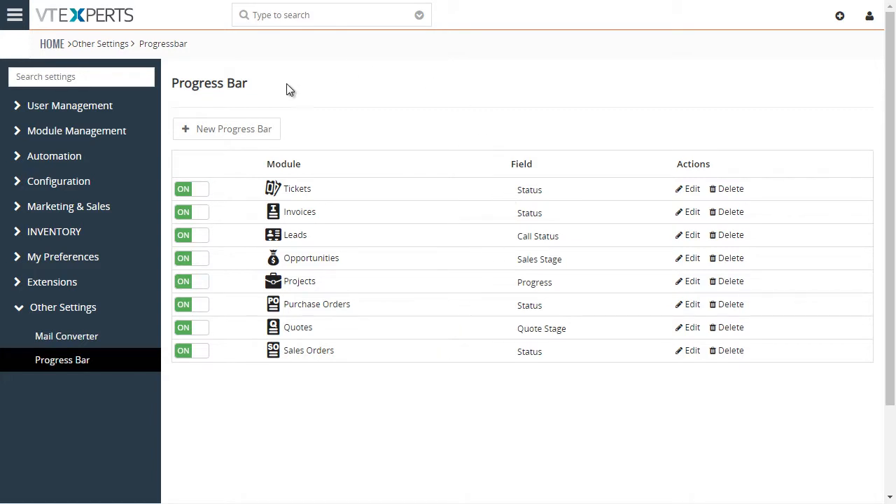
# - Start a new progress bar for the Leads module and list the Leads fields available to track
pyautogui.click(227, 129)
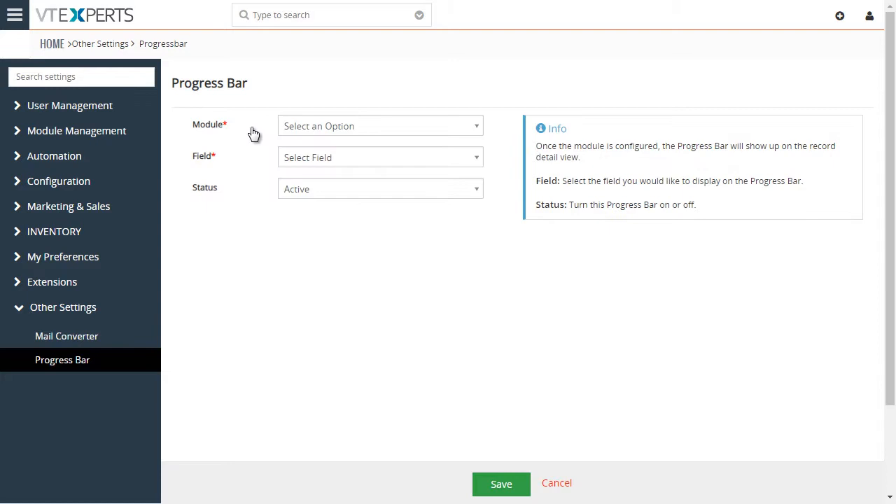
pyautogui.click(381, 126)
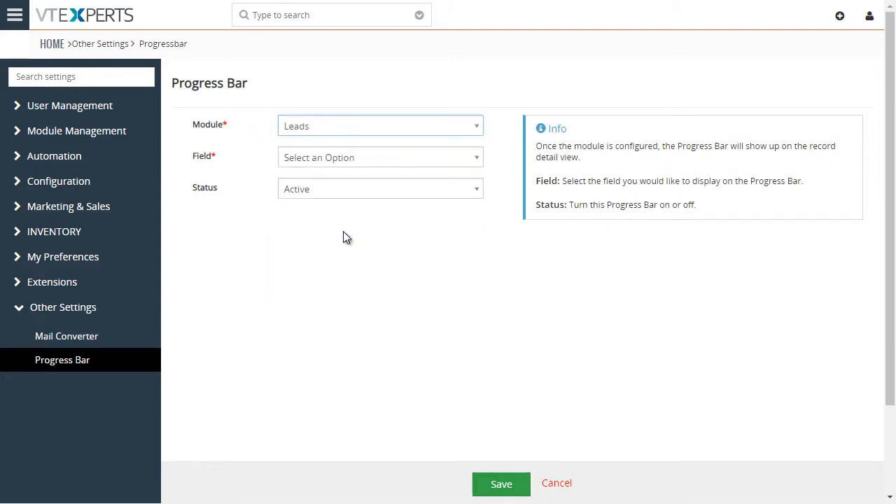
pyautogui.click(381, 157)
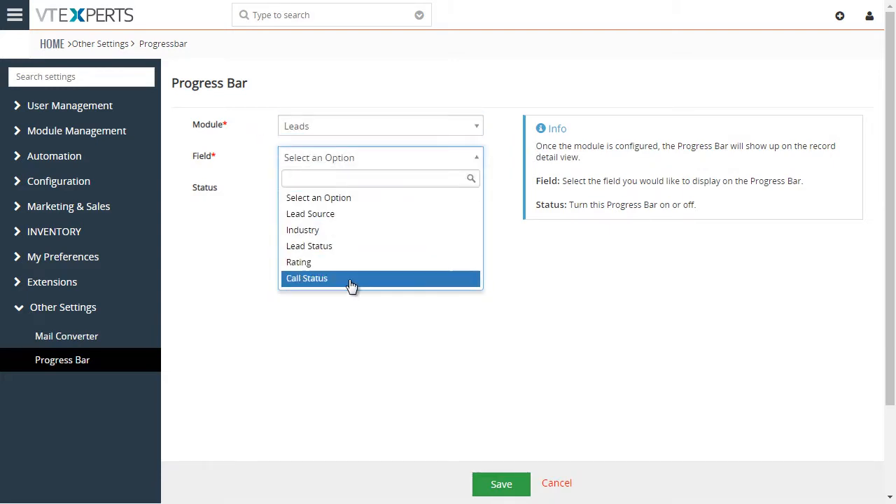
pyautogui.moveTo(343, 229)
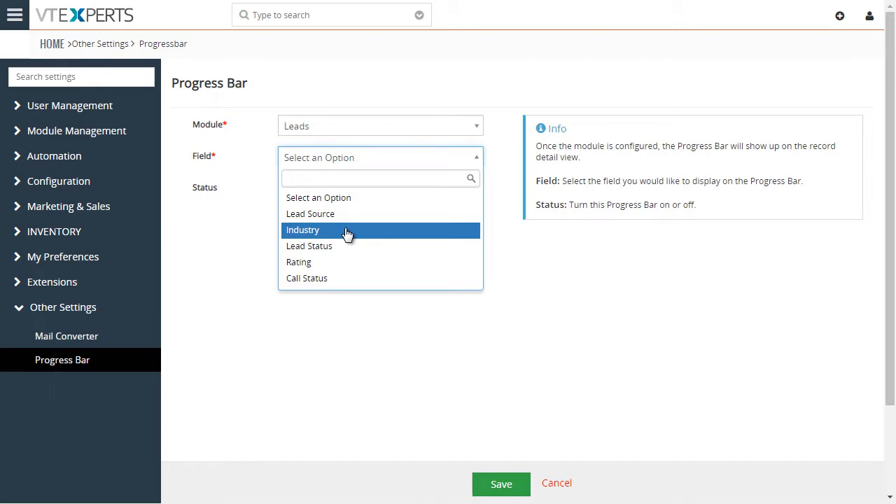
pyautogui.moveTo(364, 218)
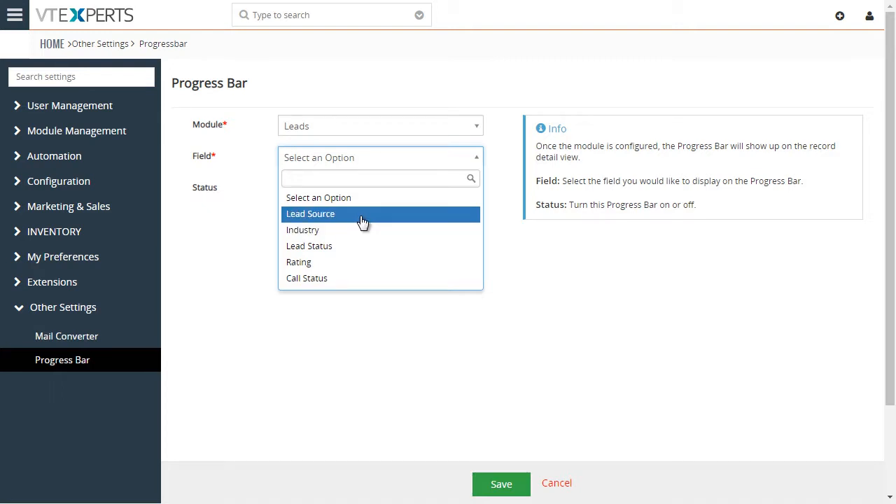